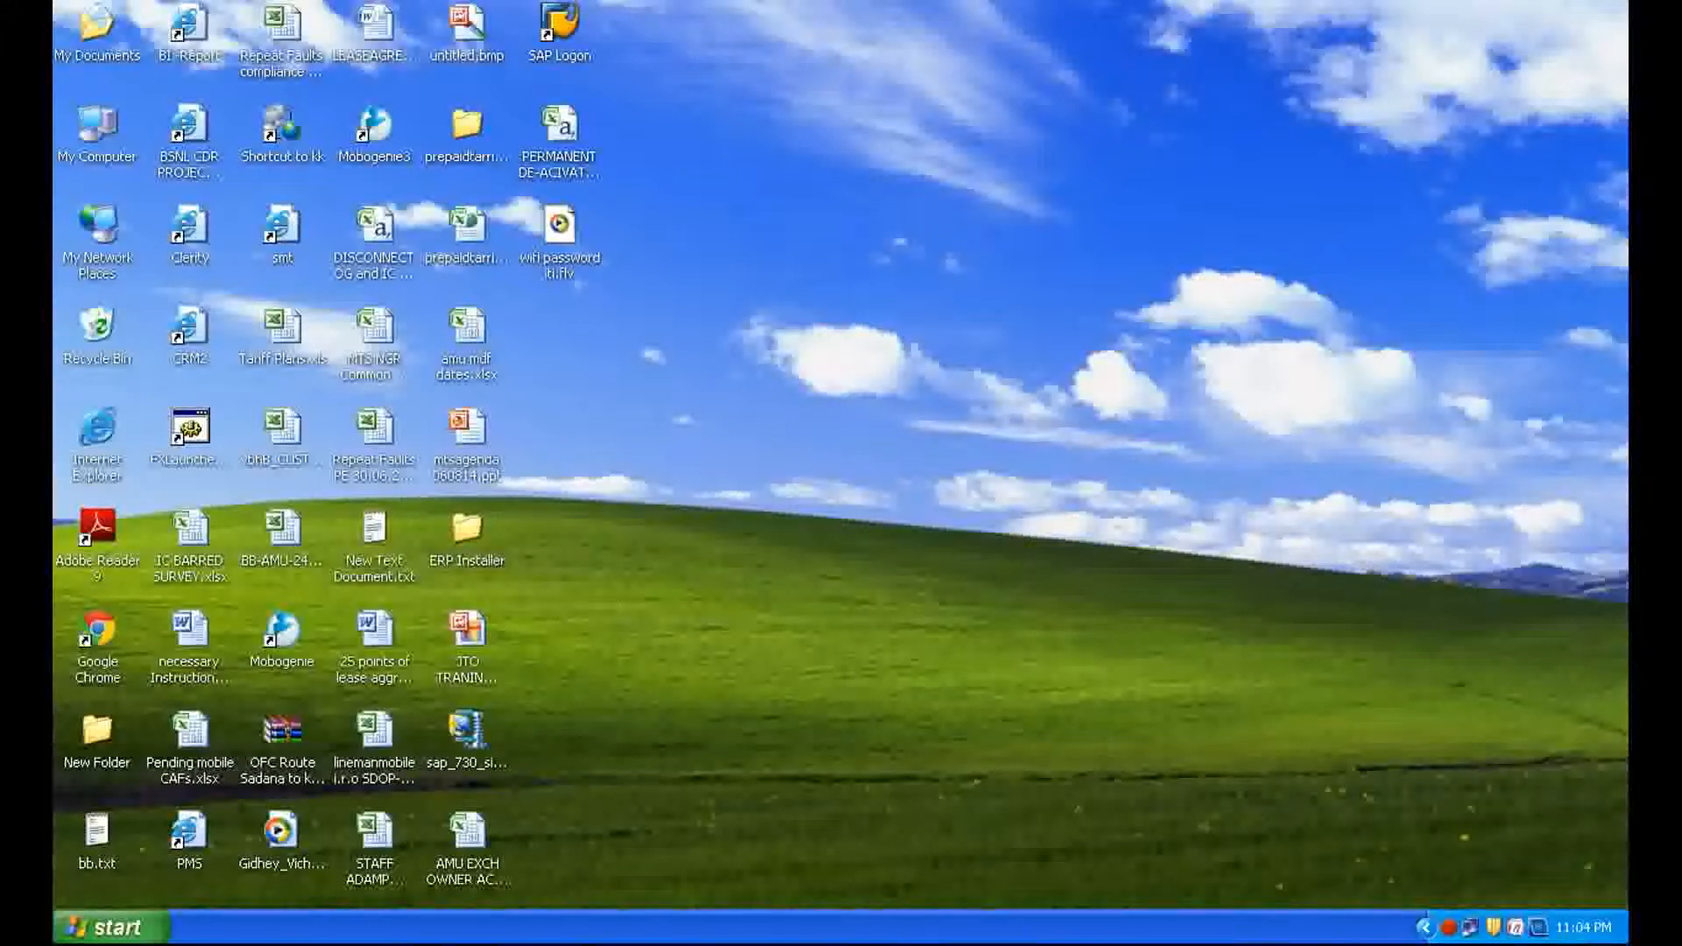
{"action": "mouse_move", "coordinate": [1511, 926]}
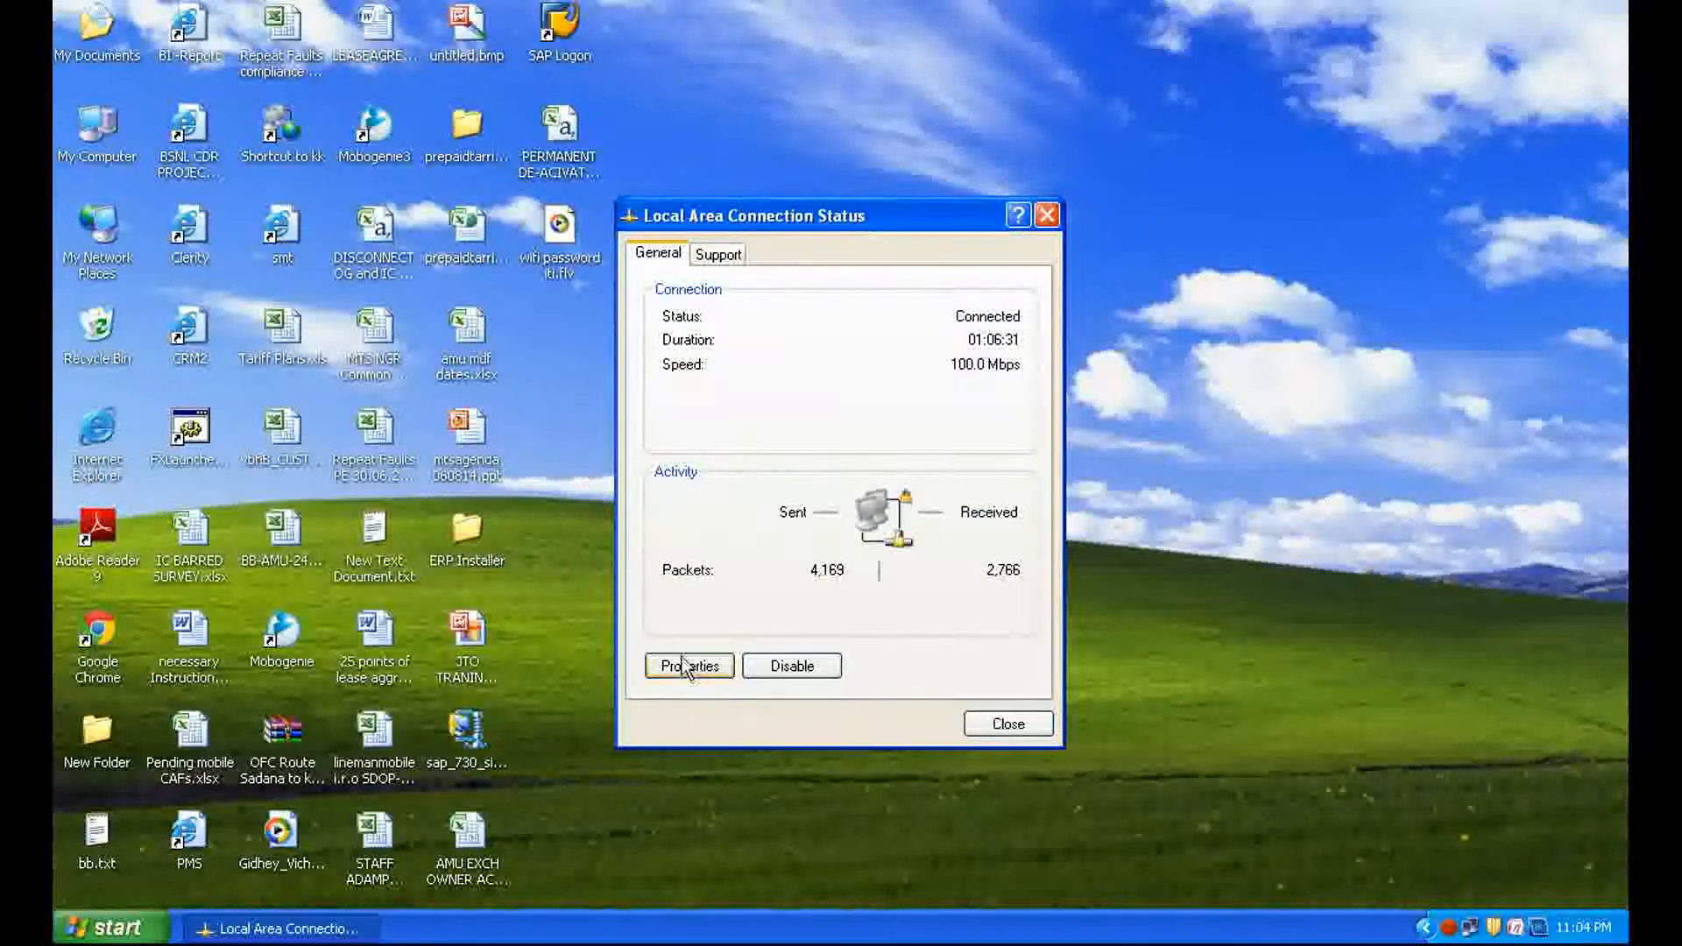
Open the Local Area Connection's Internet Protocol (TCP/IP) properties to view its static IP and DNS
{"action": "left_click", "coordinate": [688, 665]}
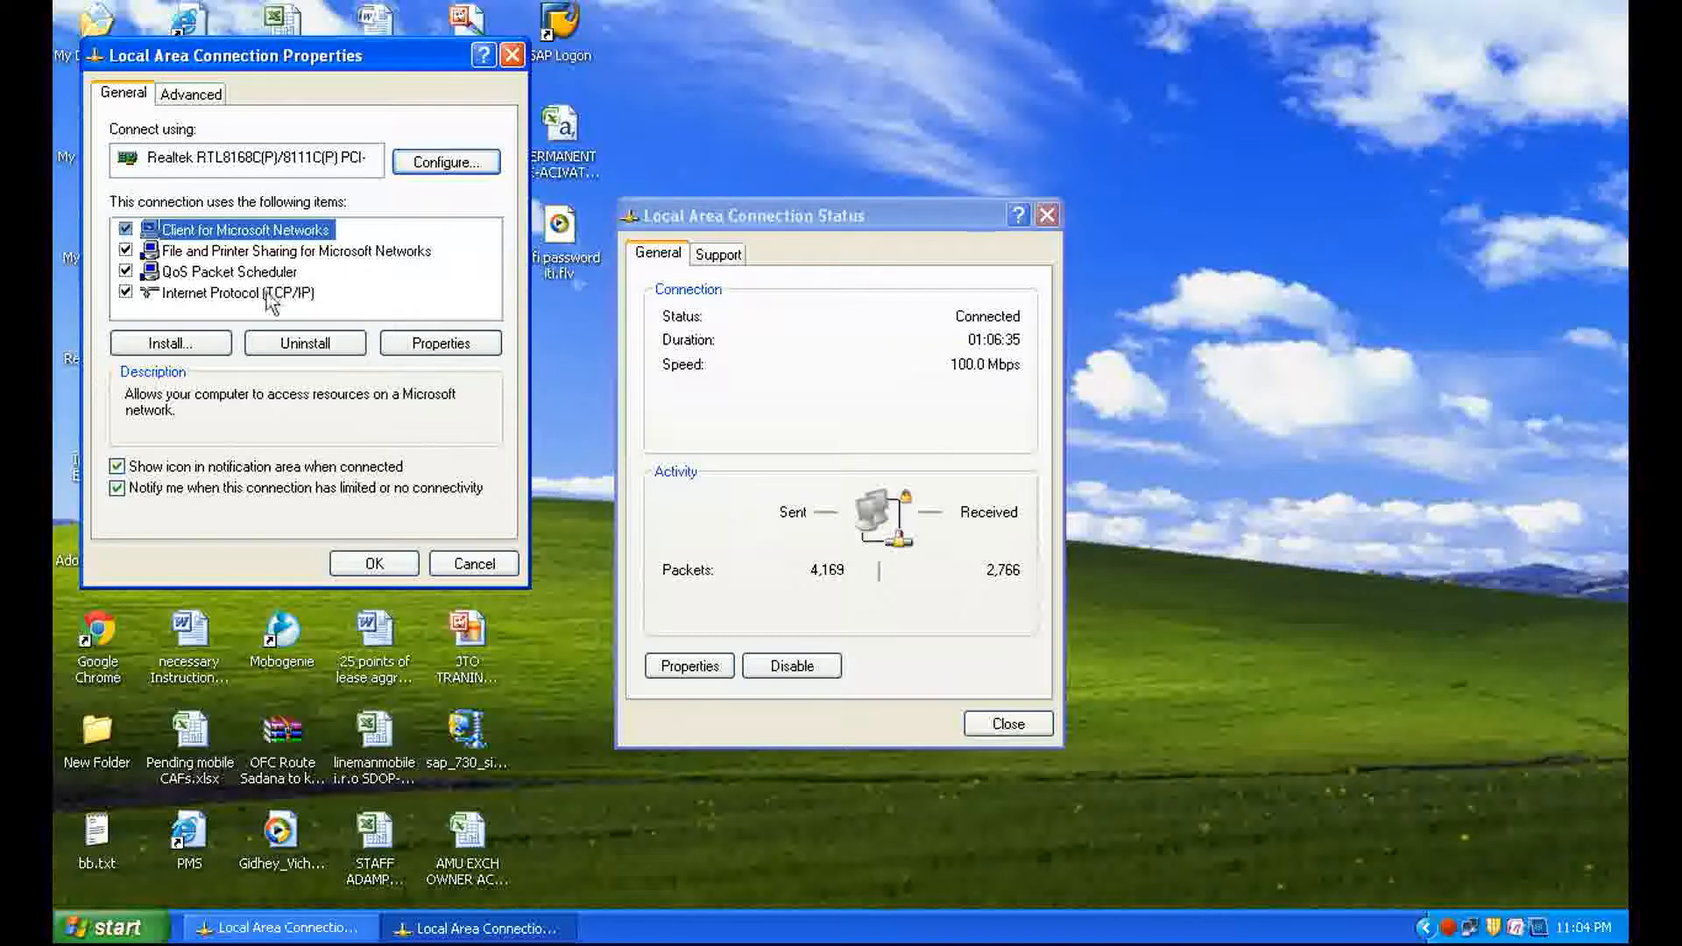
{"action": "left_click", "coordinate": [440, 343]}
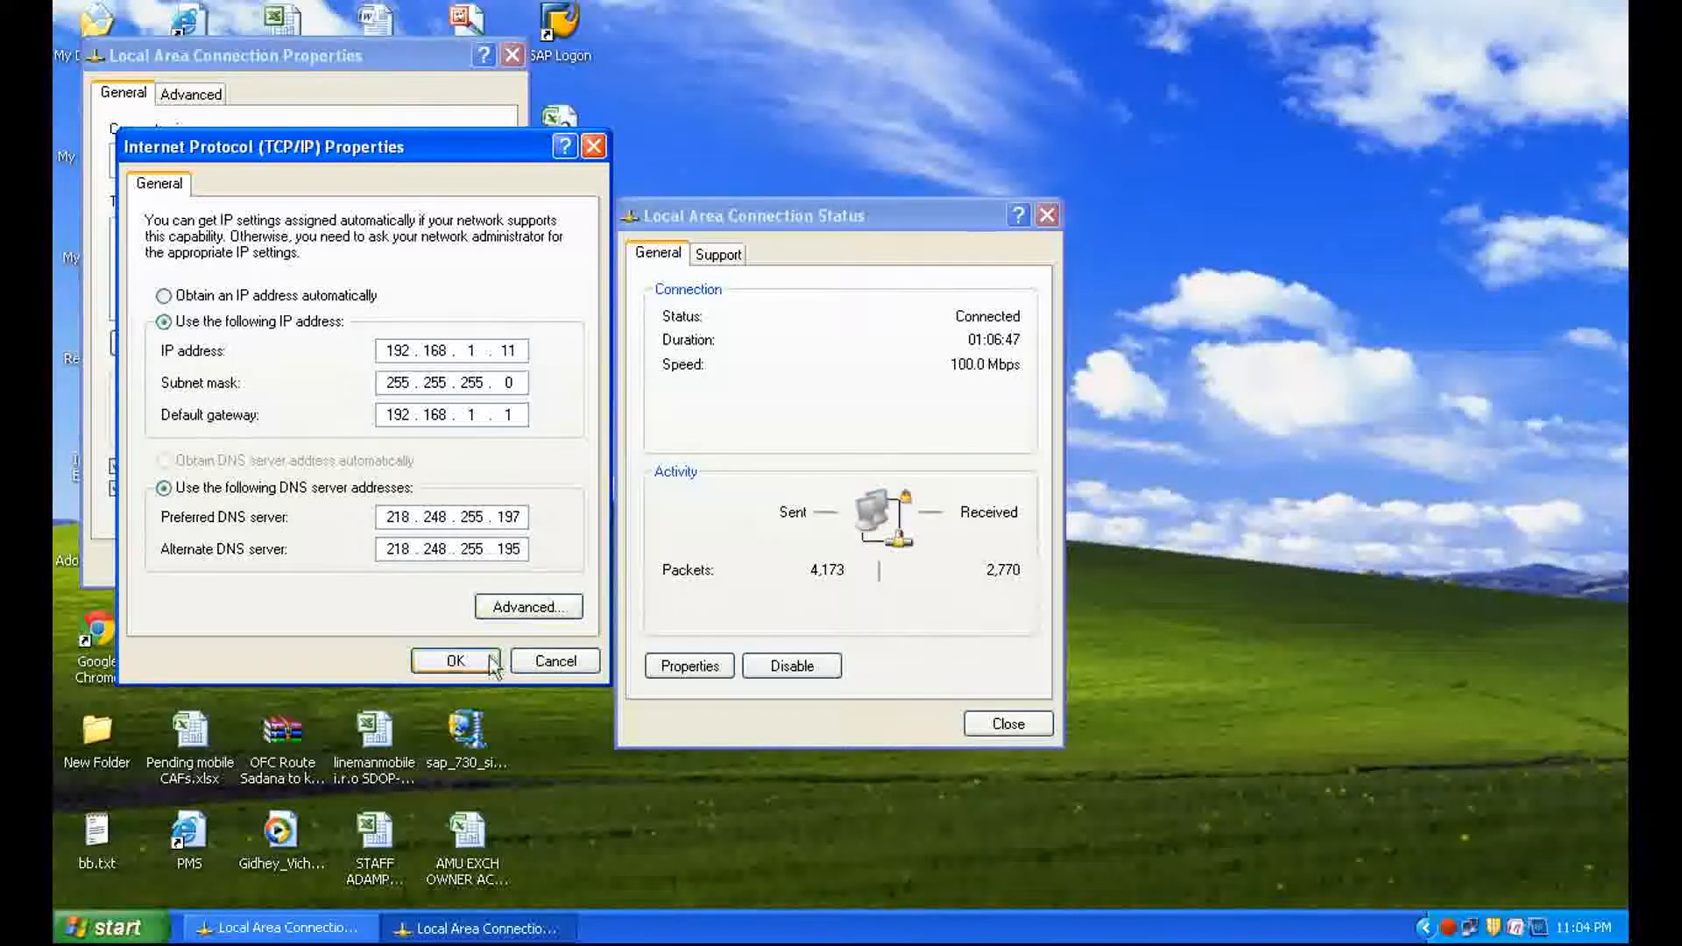
Accept the TCP/IP settings and close the connection properties and status windows
{"action": "left_click", "coordinate": [453, 659]}
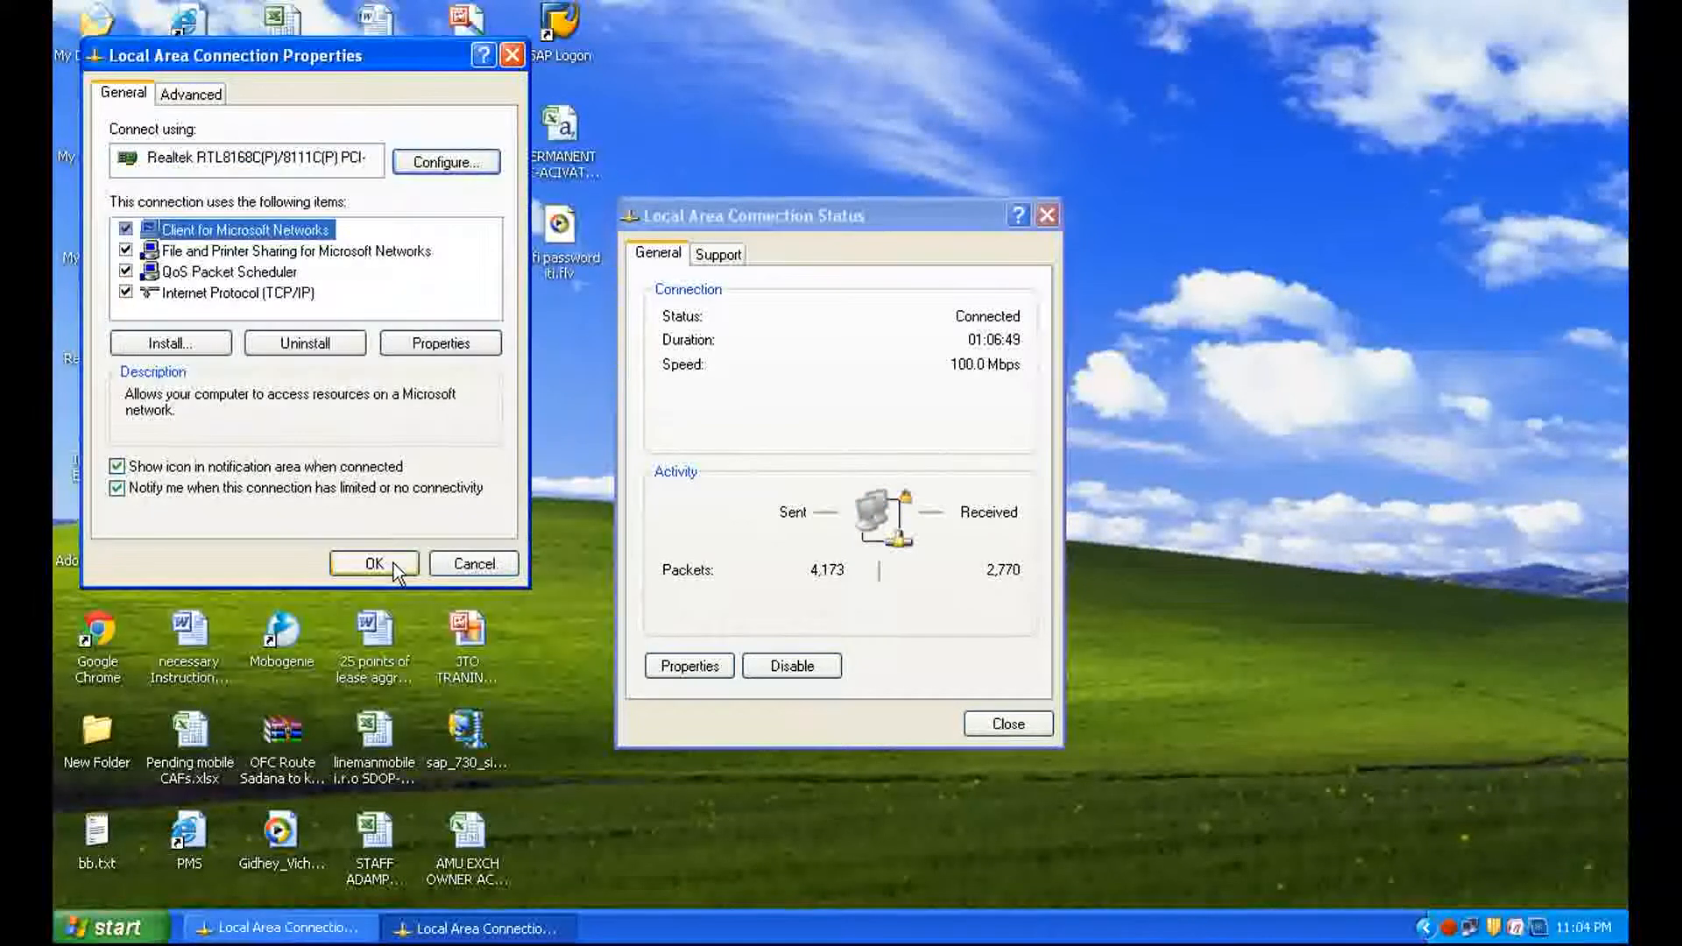
{"action": "left_click", "coordinate": [373, 563]}
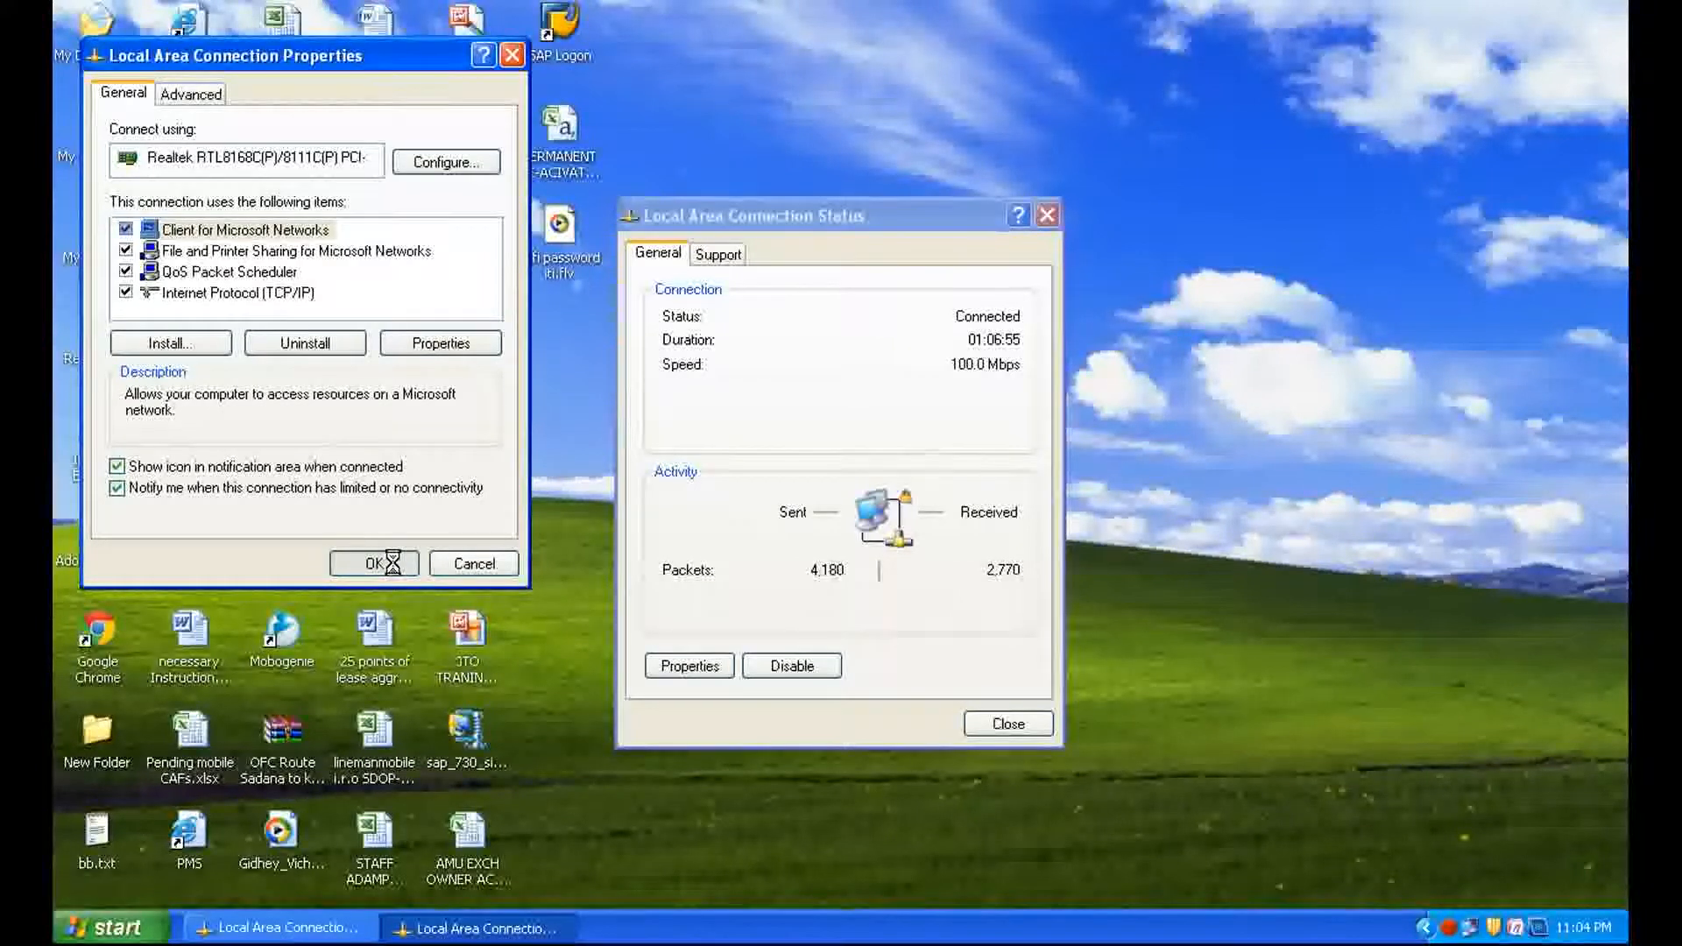
{"action": "left_click", "coordinate": [373, 563]}
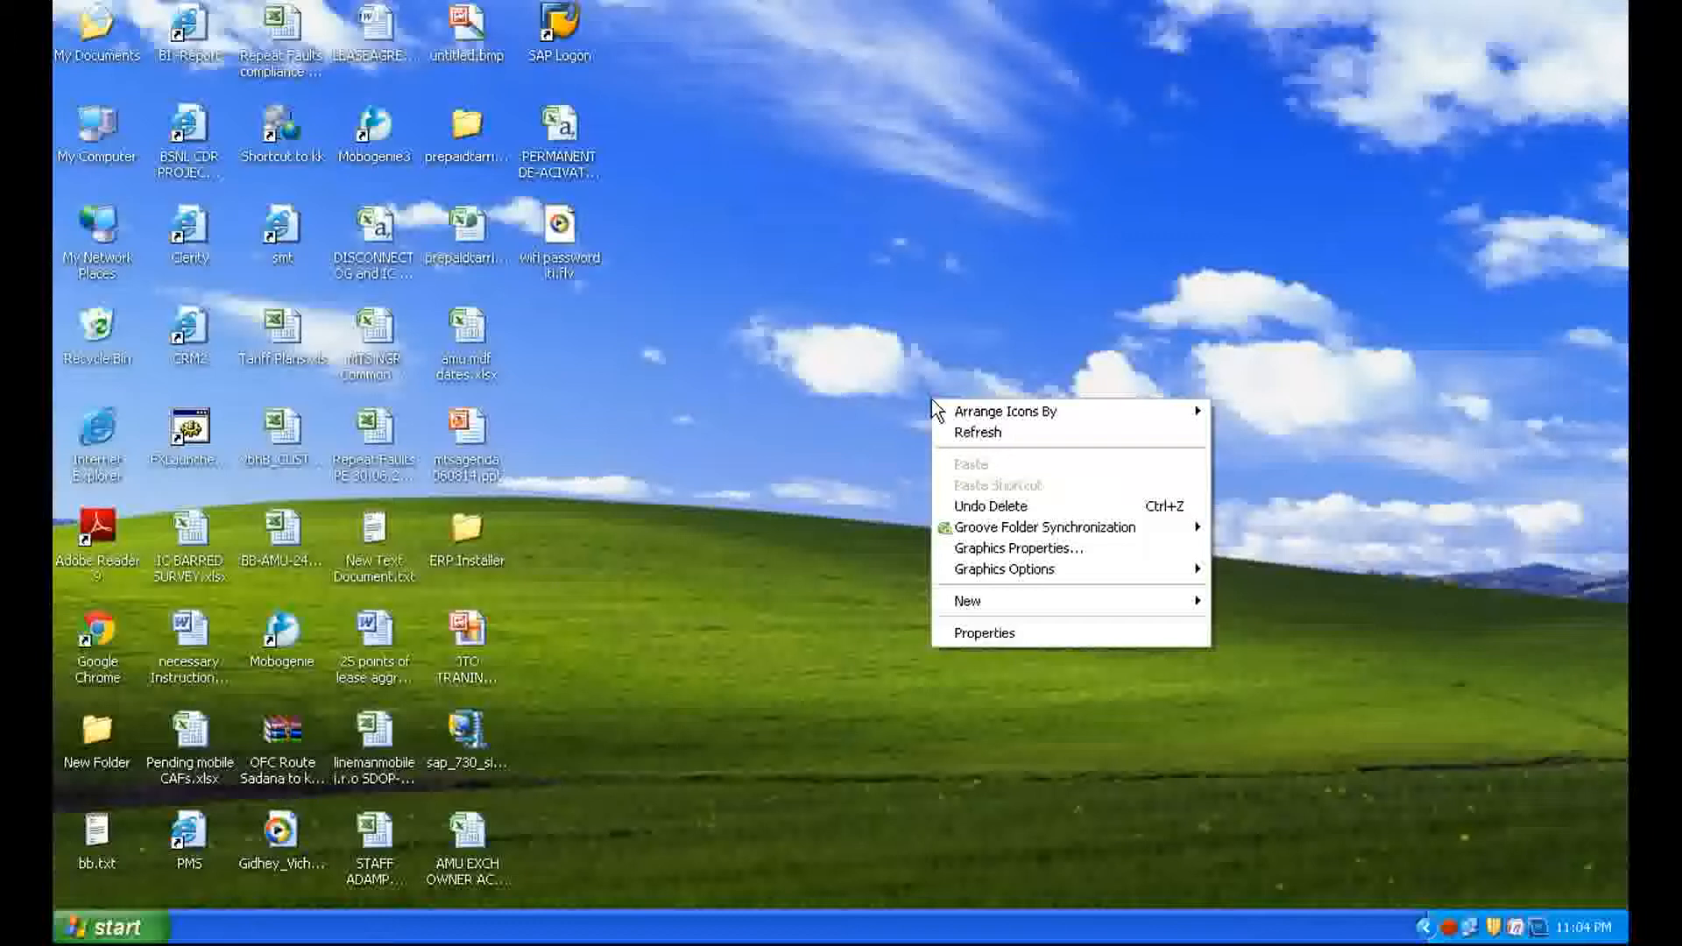
Dismiss the desktop context menu and bring up the Start menu
{"action": "left_click", "coordinate": [1096, 635]}
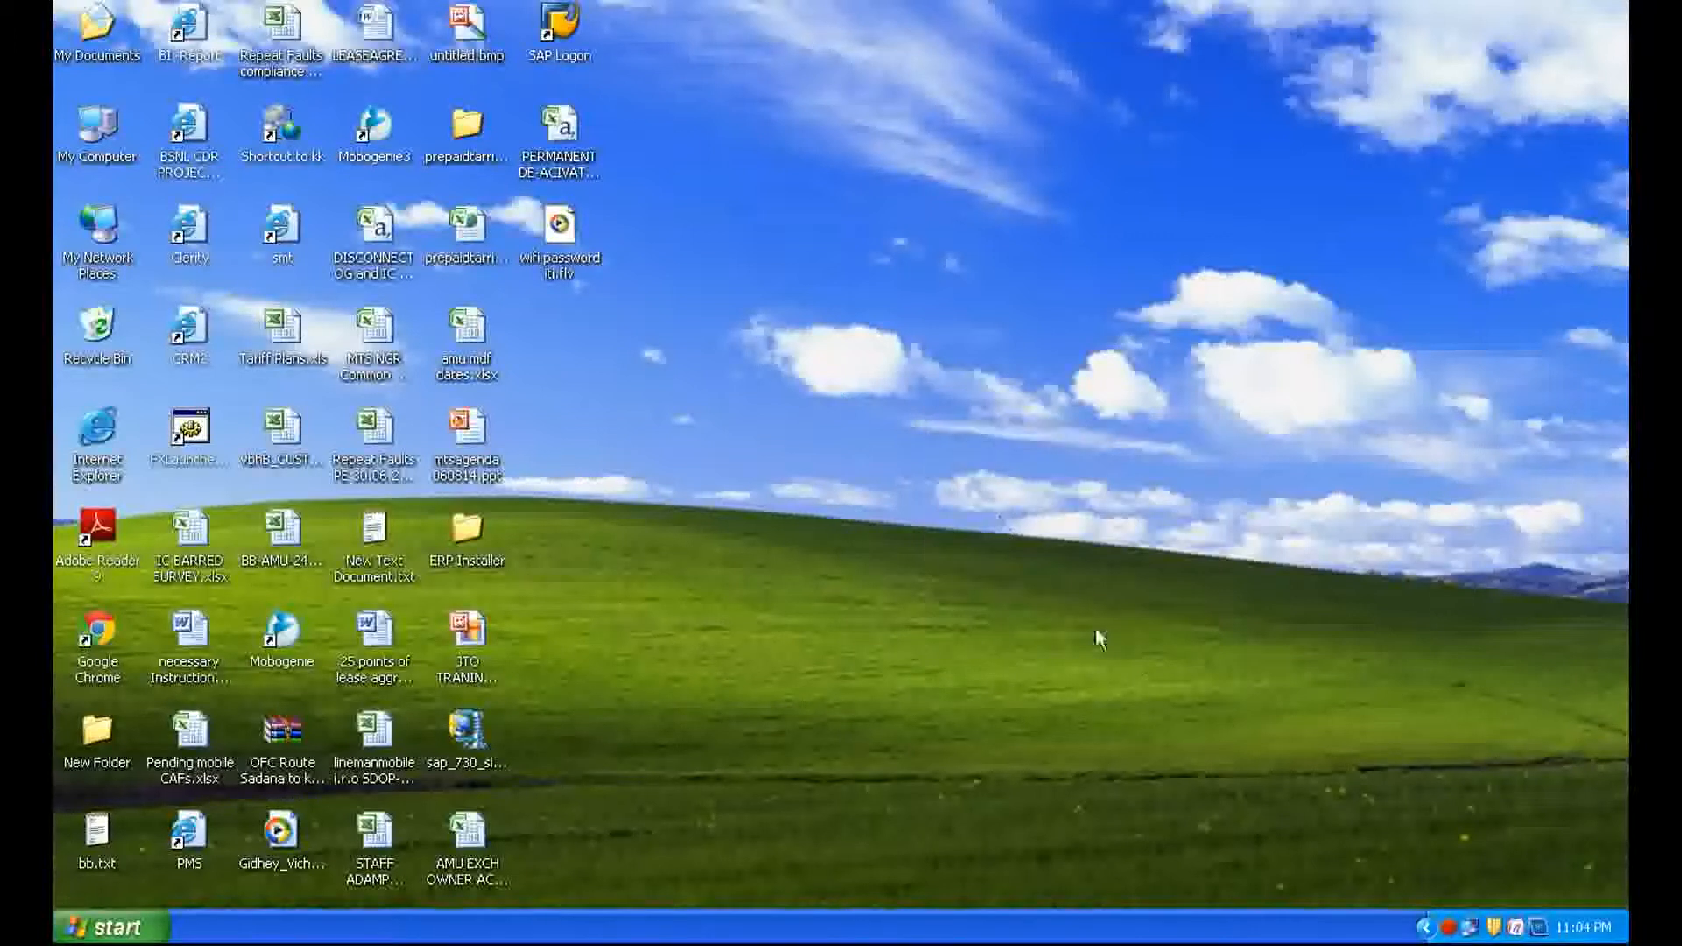
{"action": "mouse_move", "coordinate": [1478, 927]}
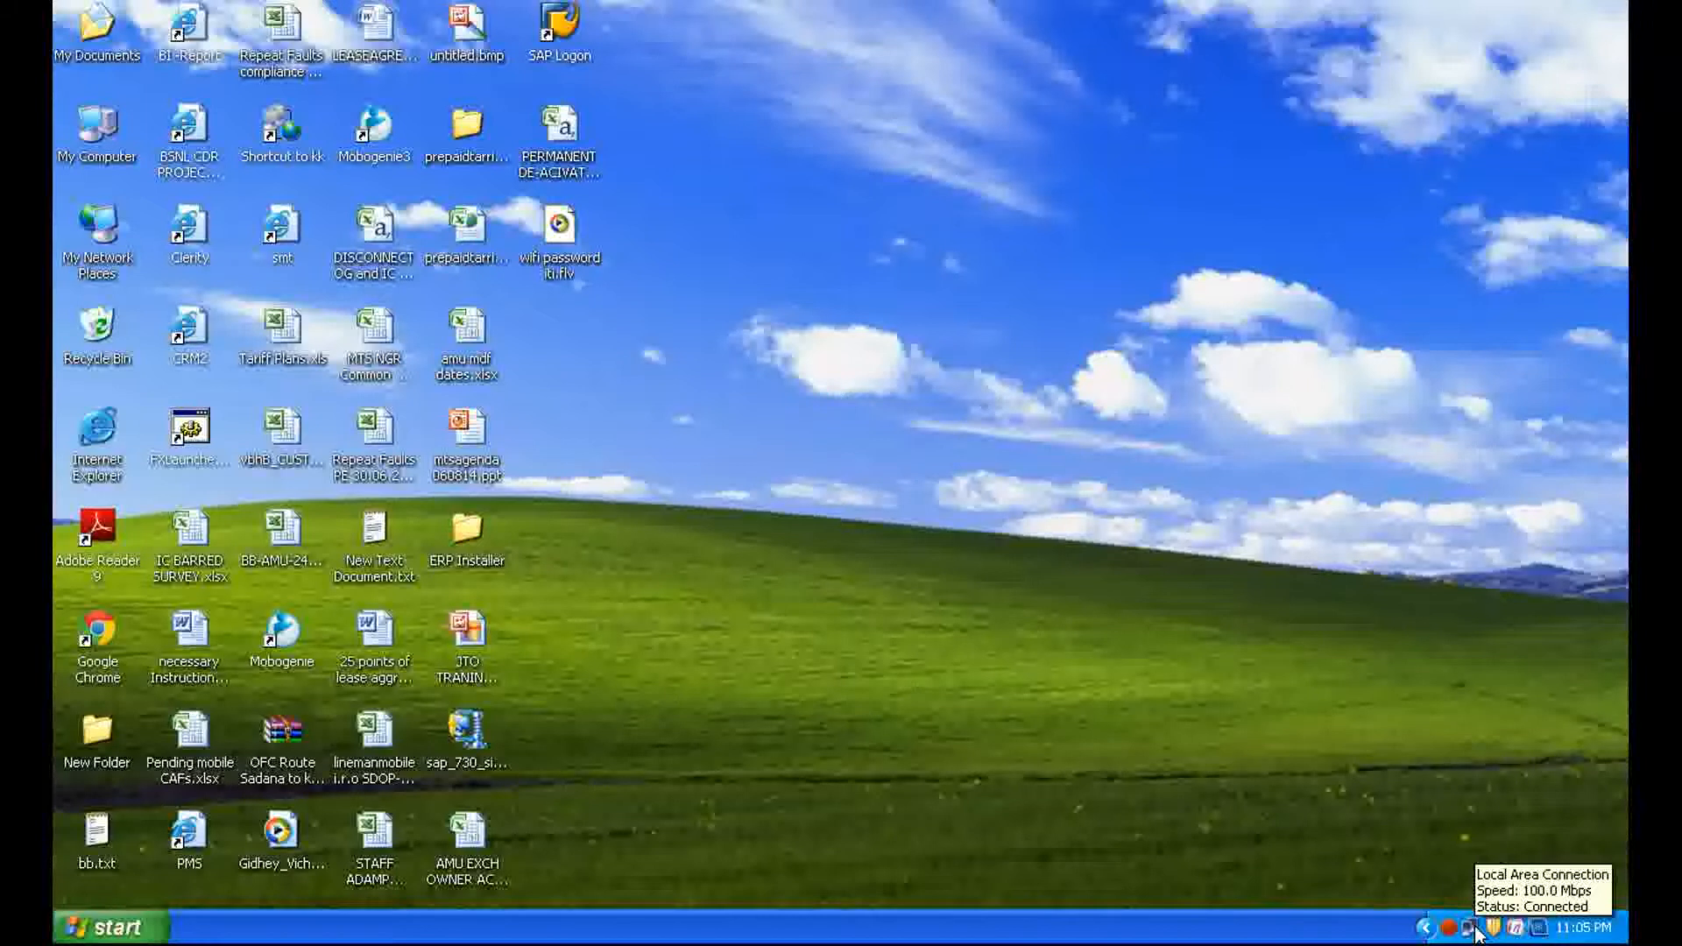
{"action": "mouse_move", "coordinate": [1410, 855]}
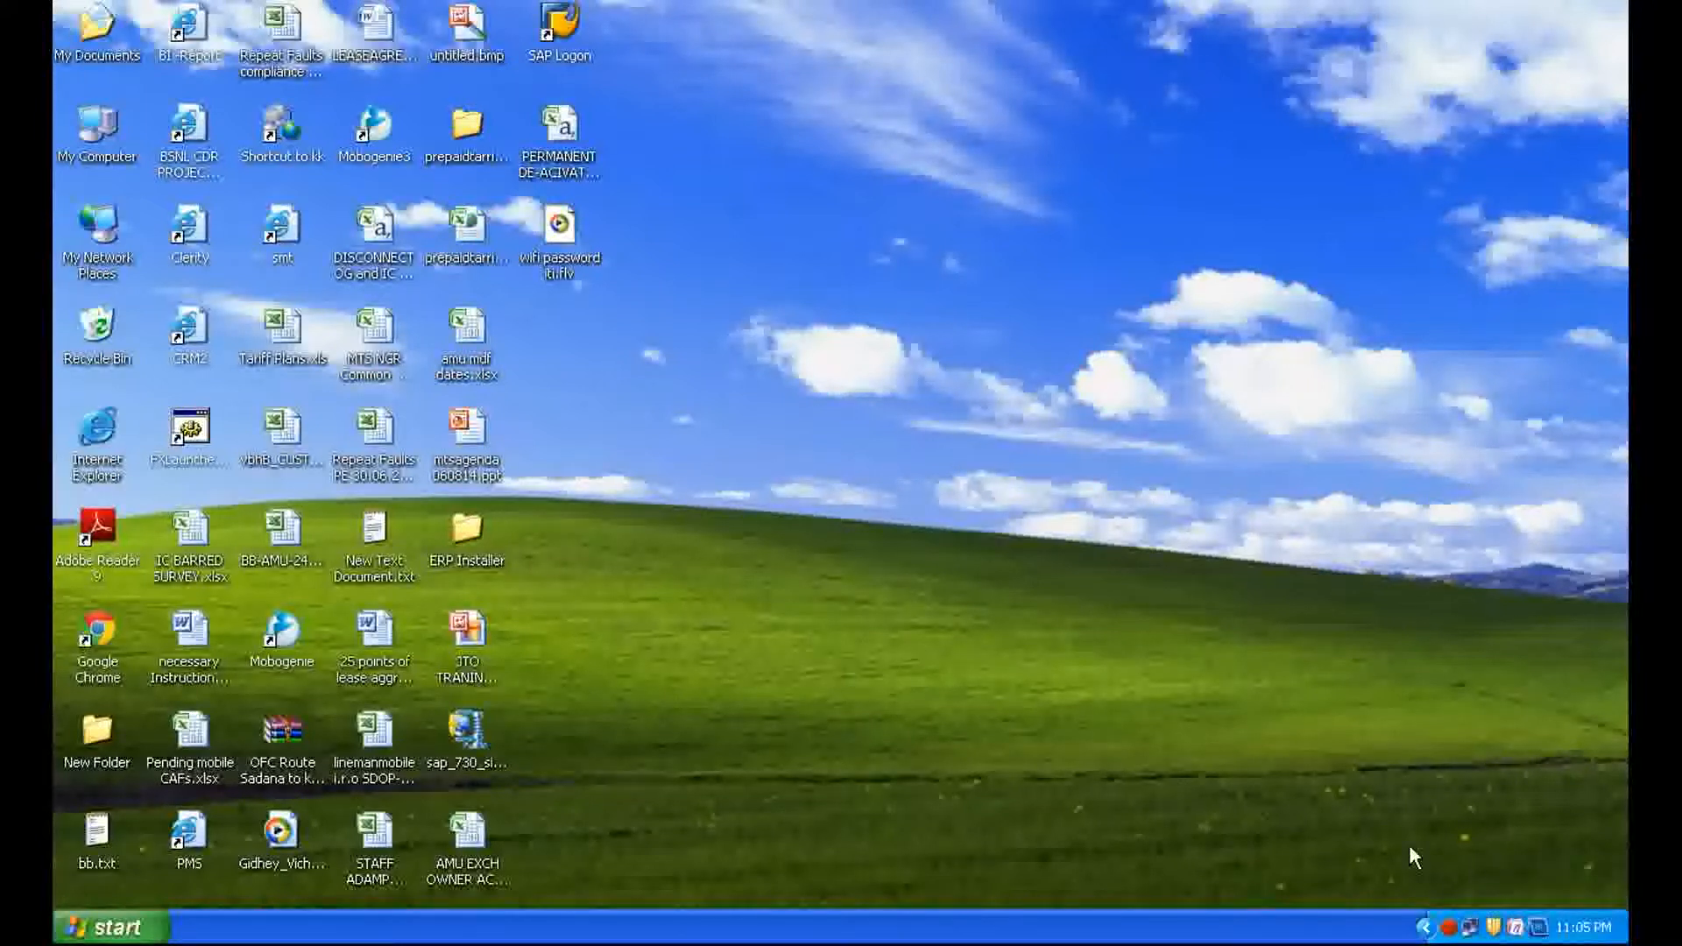
{"action": "left_click", "coordinate": [101, 926]}
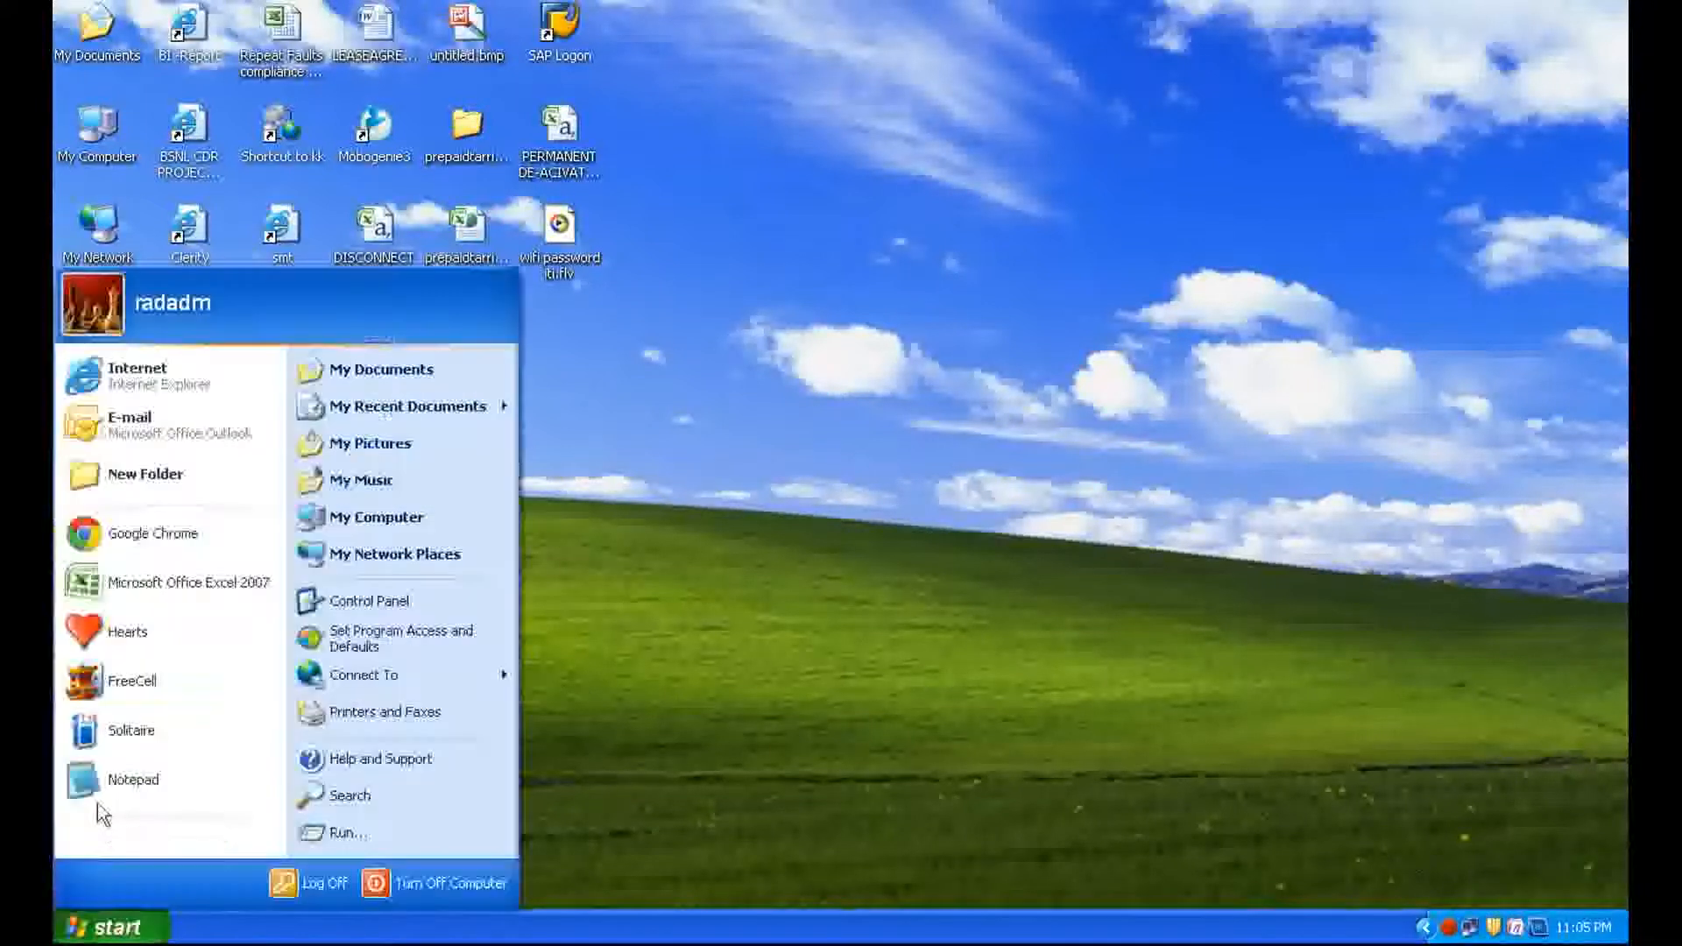
Open Network Connections and right-click the Local Area Connection entry
{"action": "left_click", "coordinate": [370, 599]}
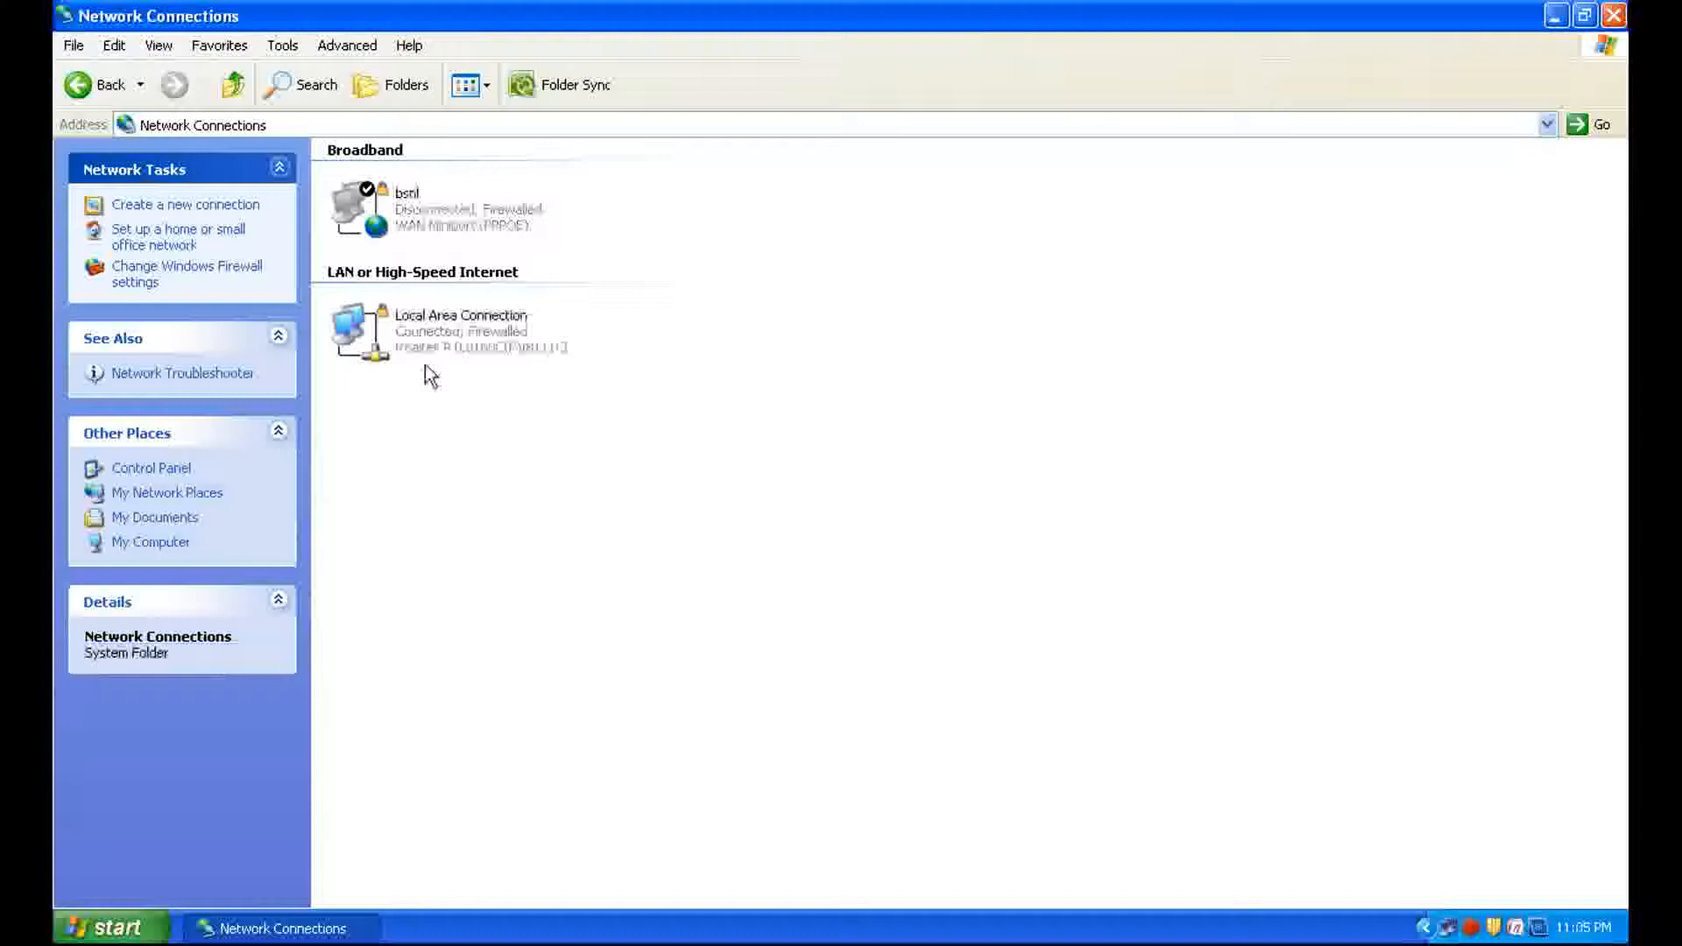
{"action": "mouse_move", "coordinate": [440, 343]}
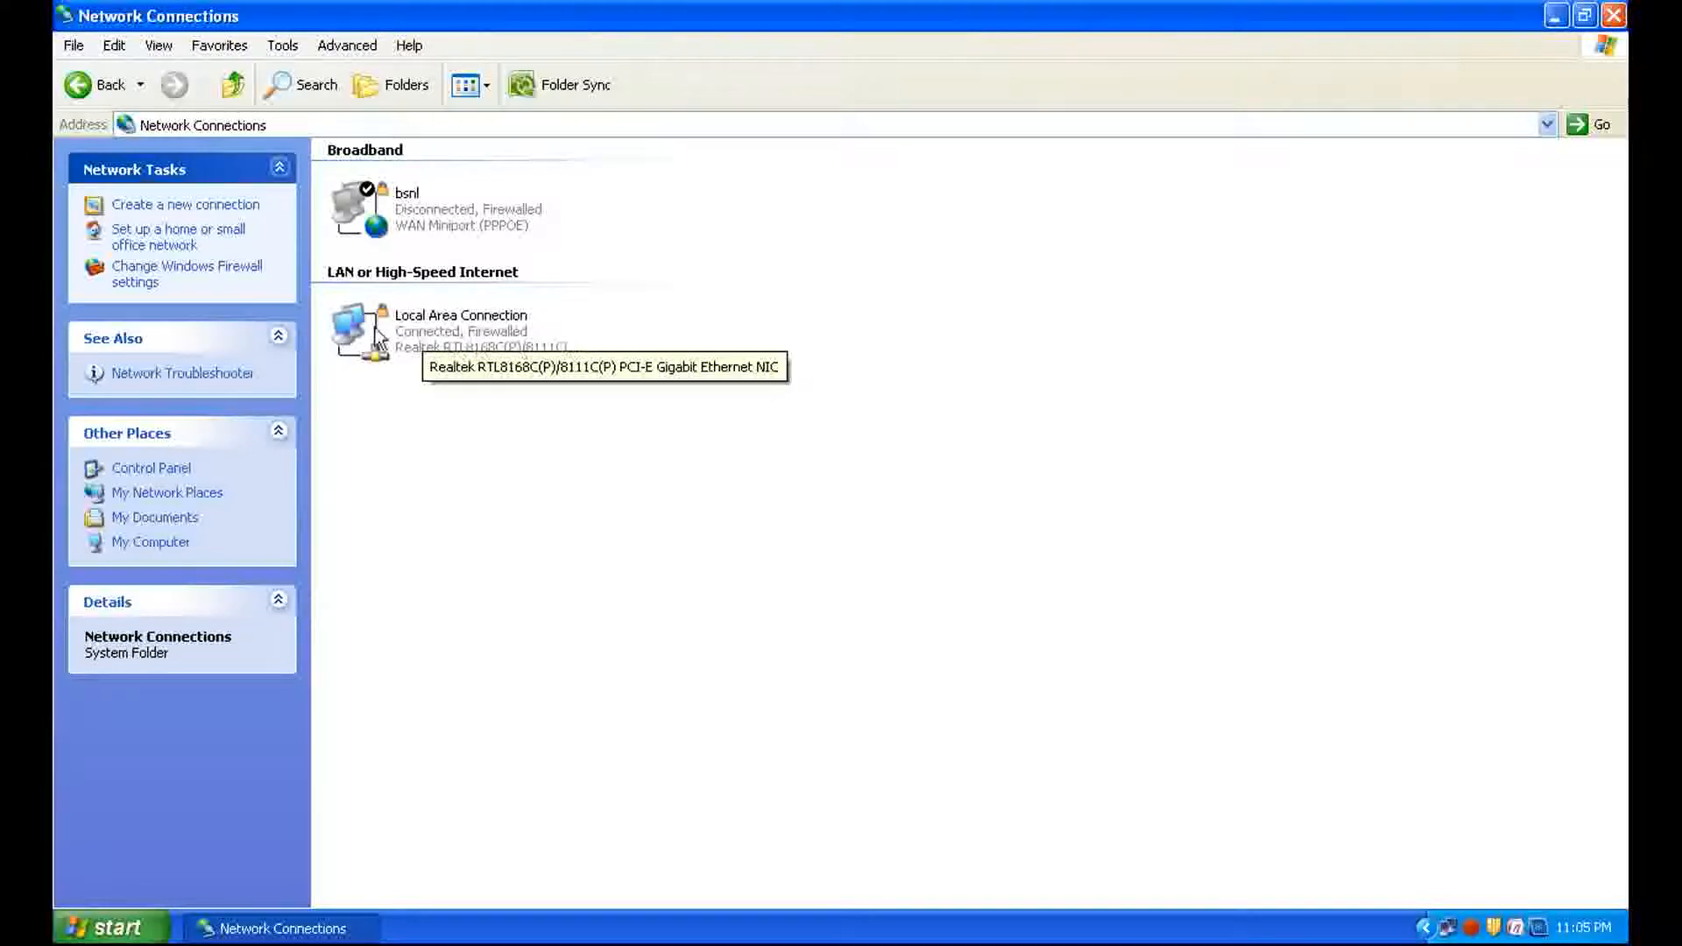
{"action": "left_click", "coordinate": [461, 330]}
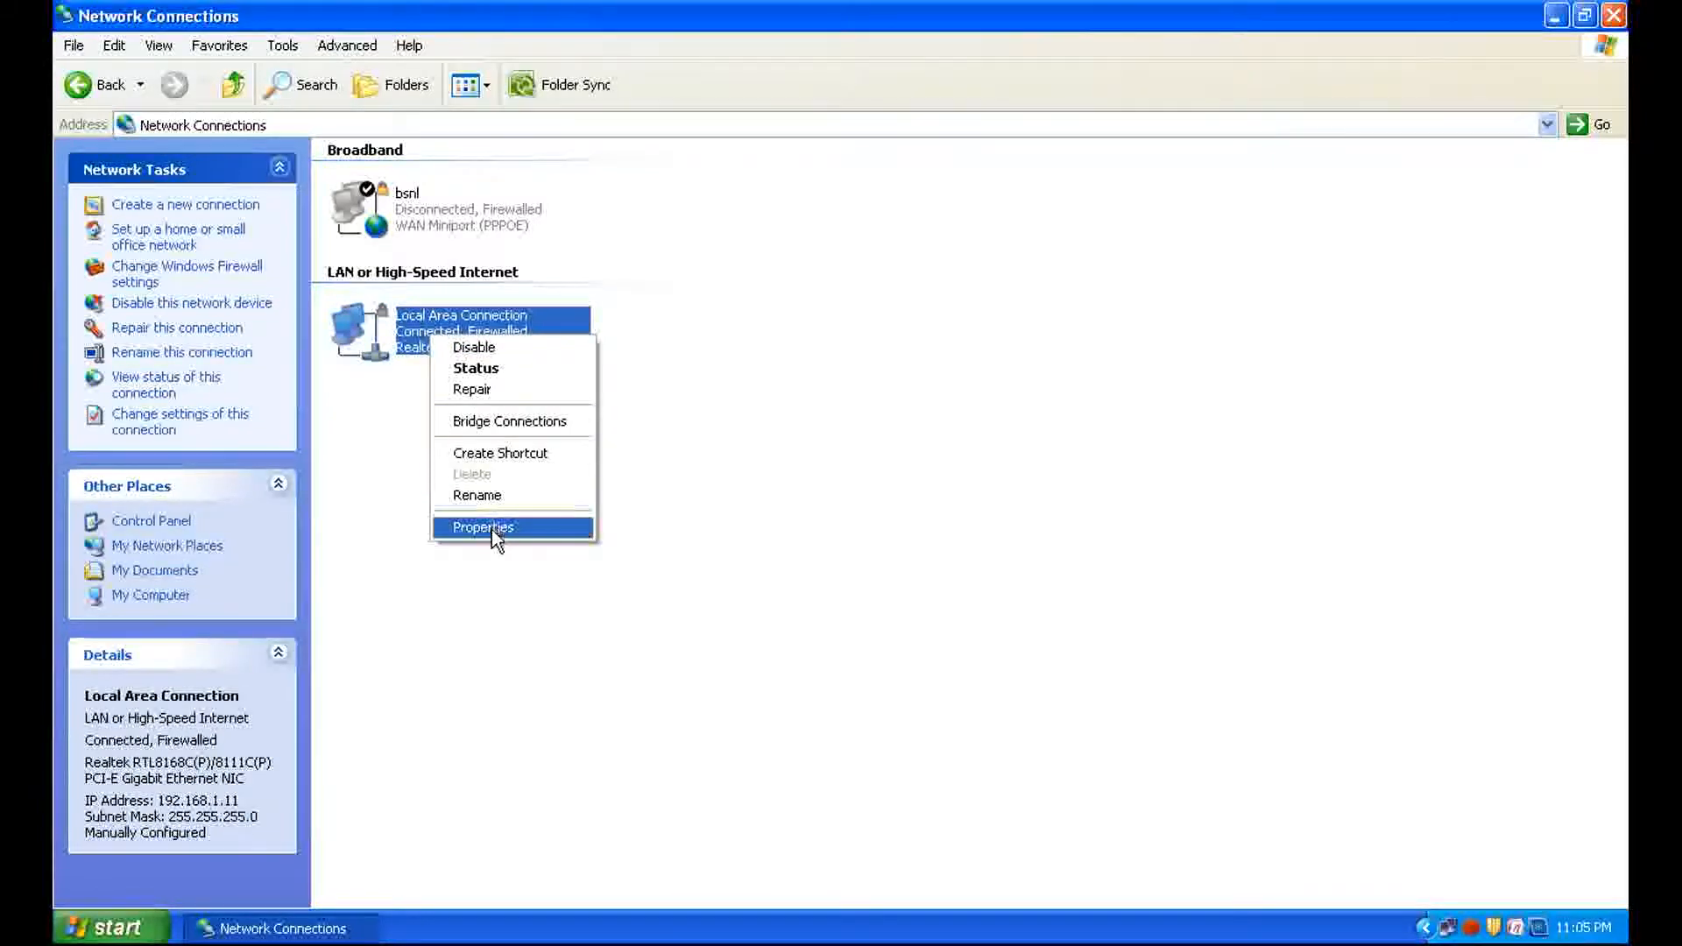
Set the TCP/IP preferred DNS server to 218.248.255.196 and confirm with OK
{"action": "left_click", "coordinate": [482, 526]}
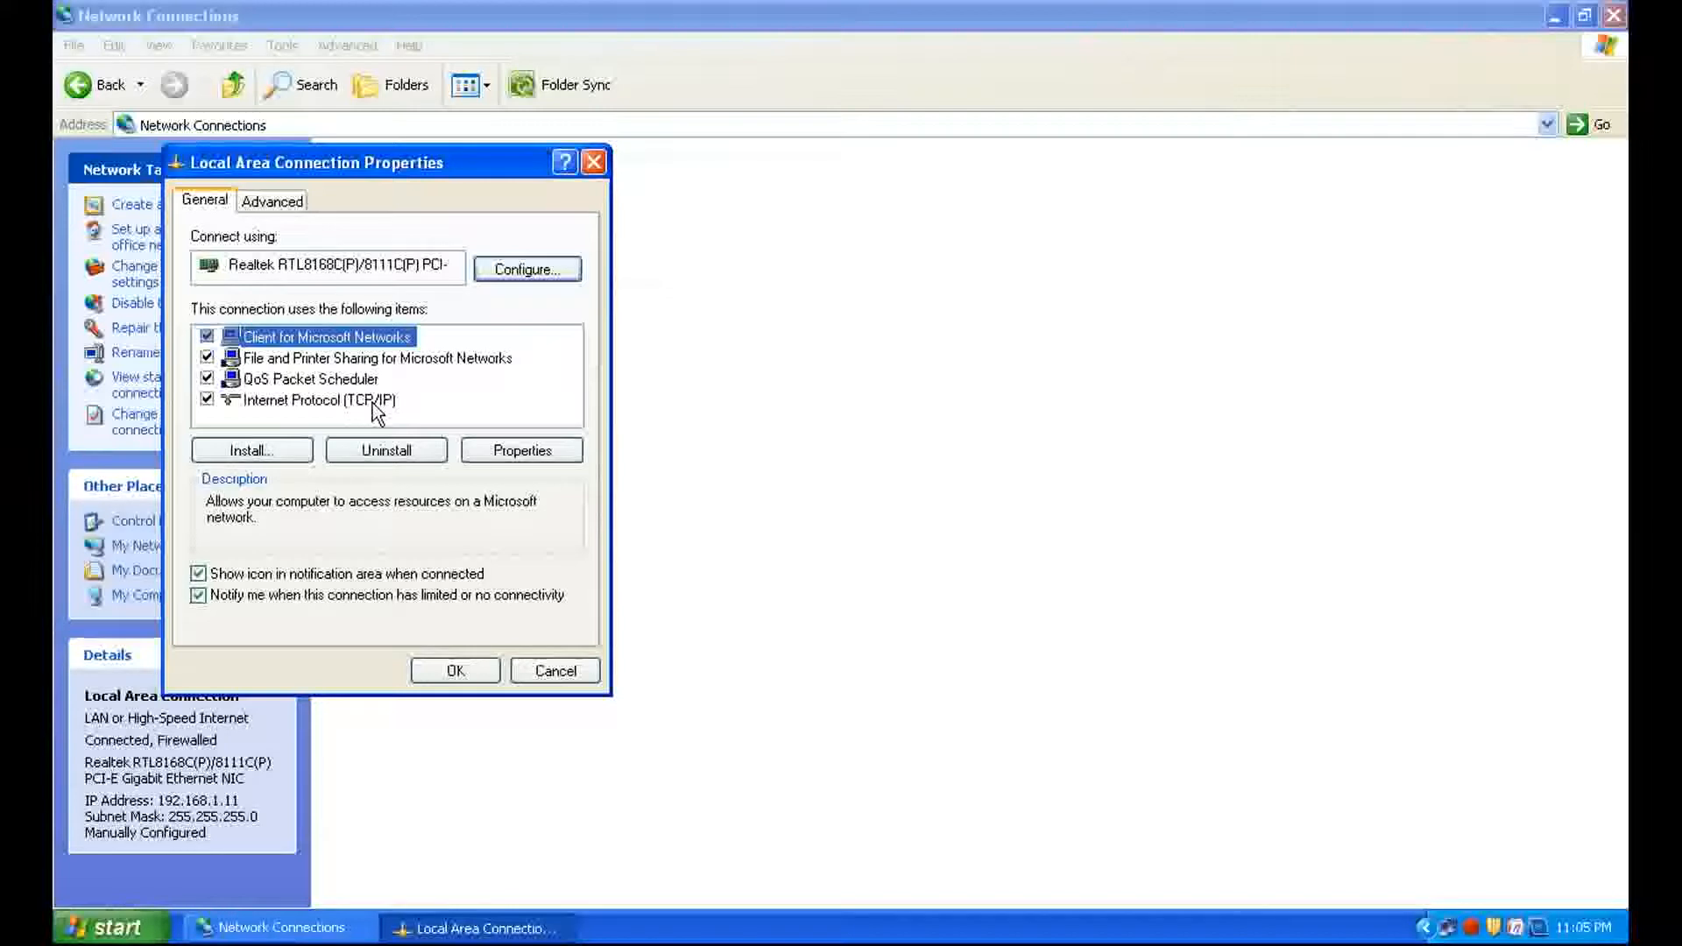
{"action": "left_click", "coordinate": [521, 450]}
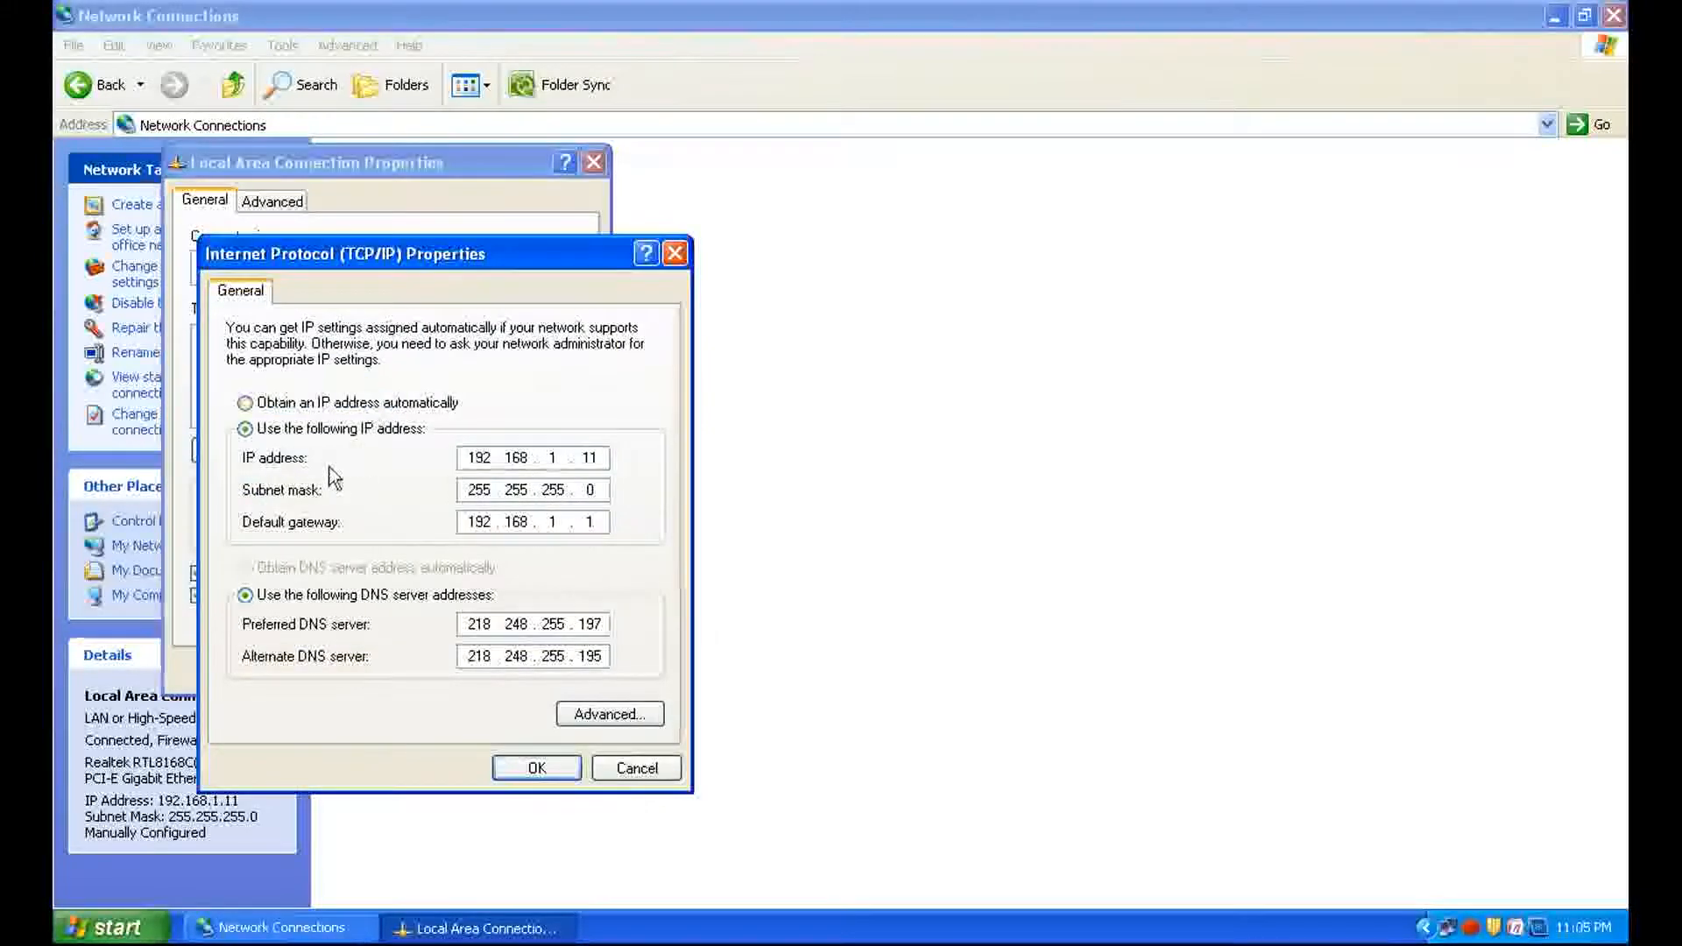
{"action": "mouse_move", "coordinate": [520, 368]}
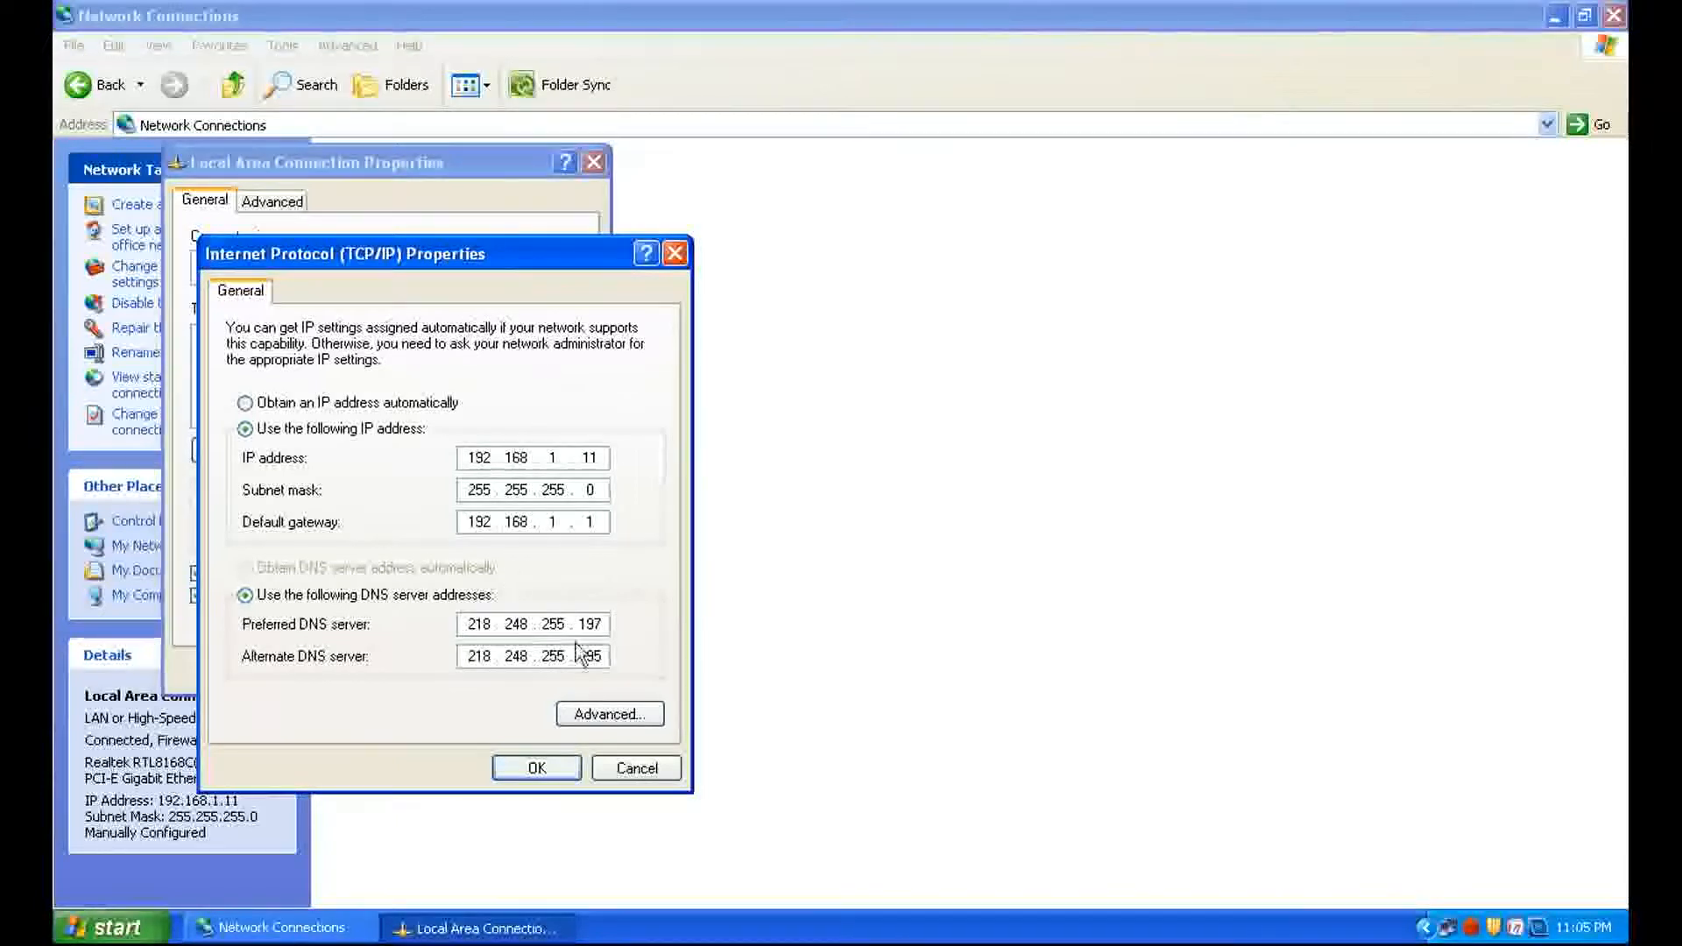
{"action": "left_click", "coordinate": [534, 623]}
{"action": "type", "text": "6"}
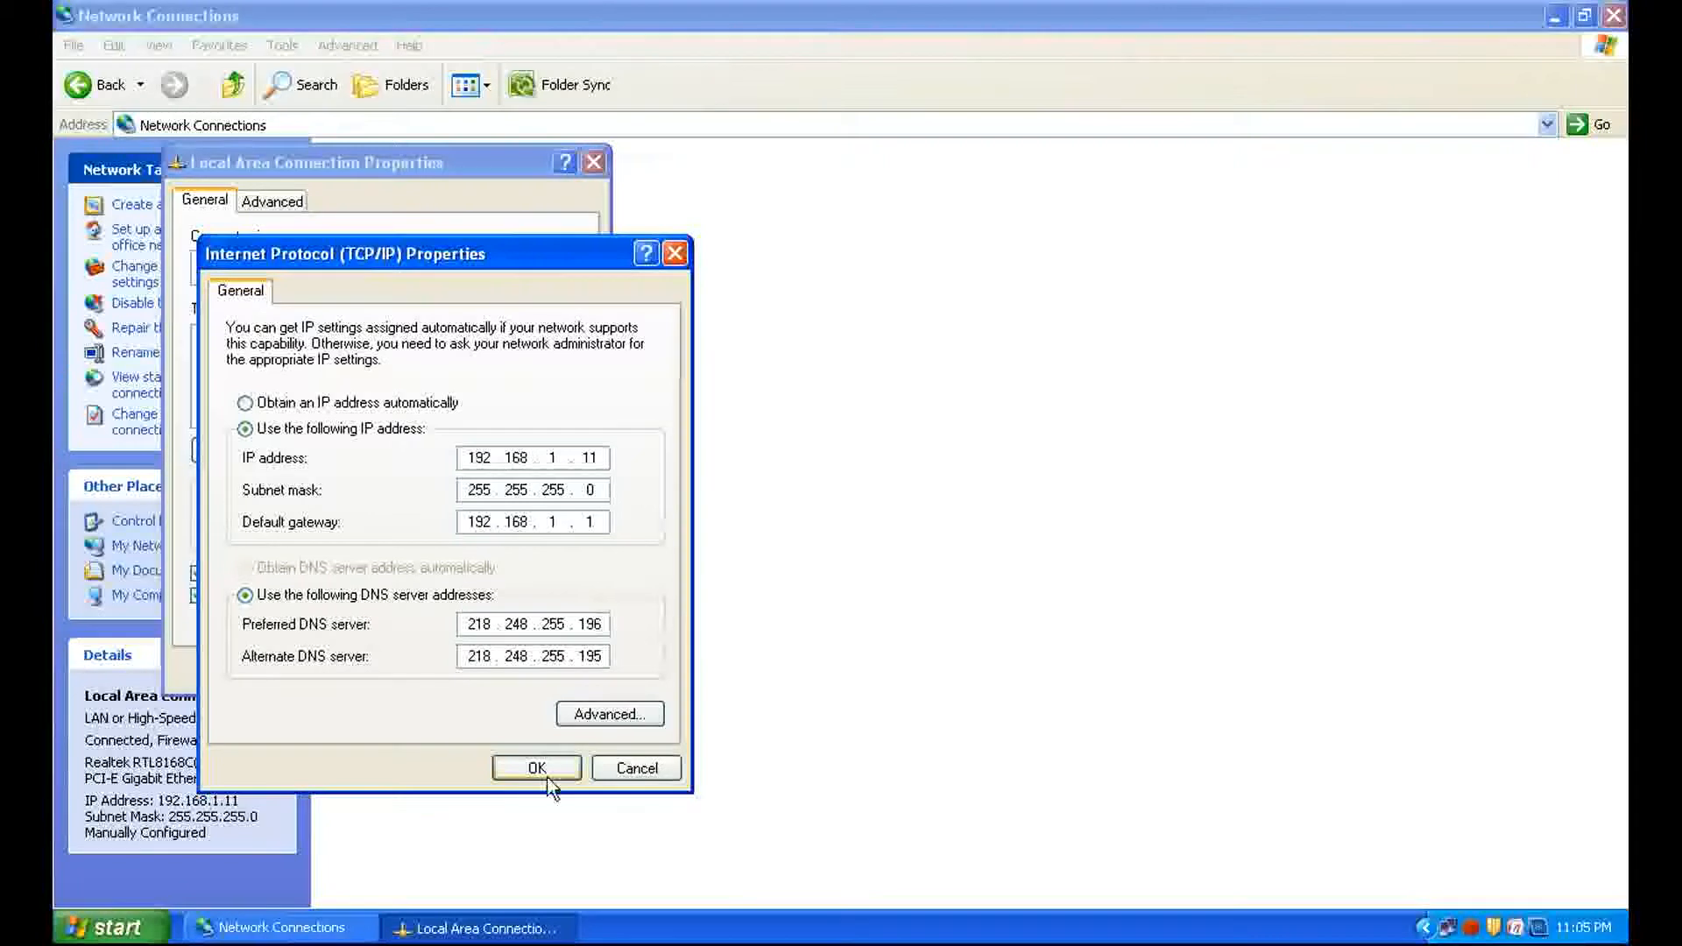
{"action": "left_click", "coordinate": [536, 768]}
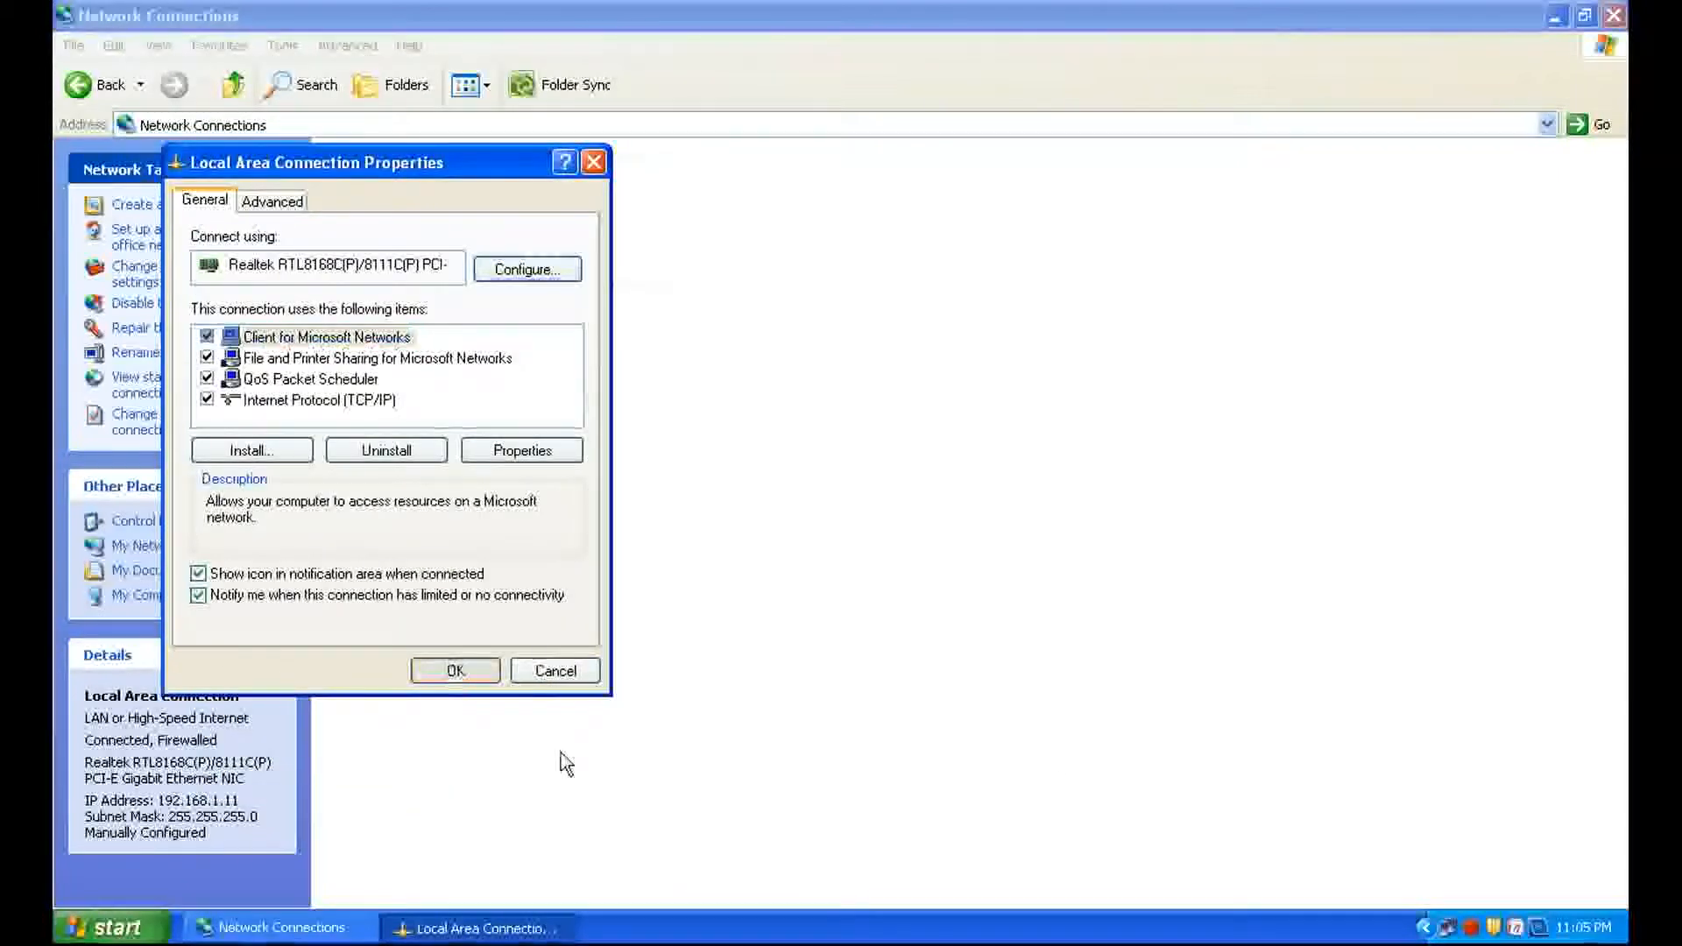
Confirm the Local Area Connection properties with OK and deselect the connection
{"action": "left_click", "coordinate": [554, 670]}
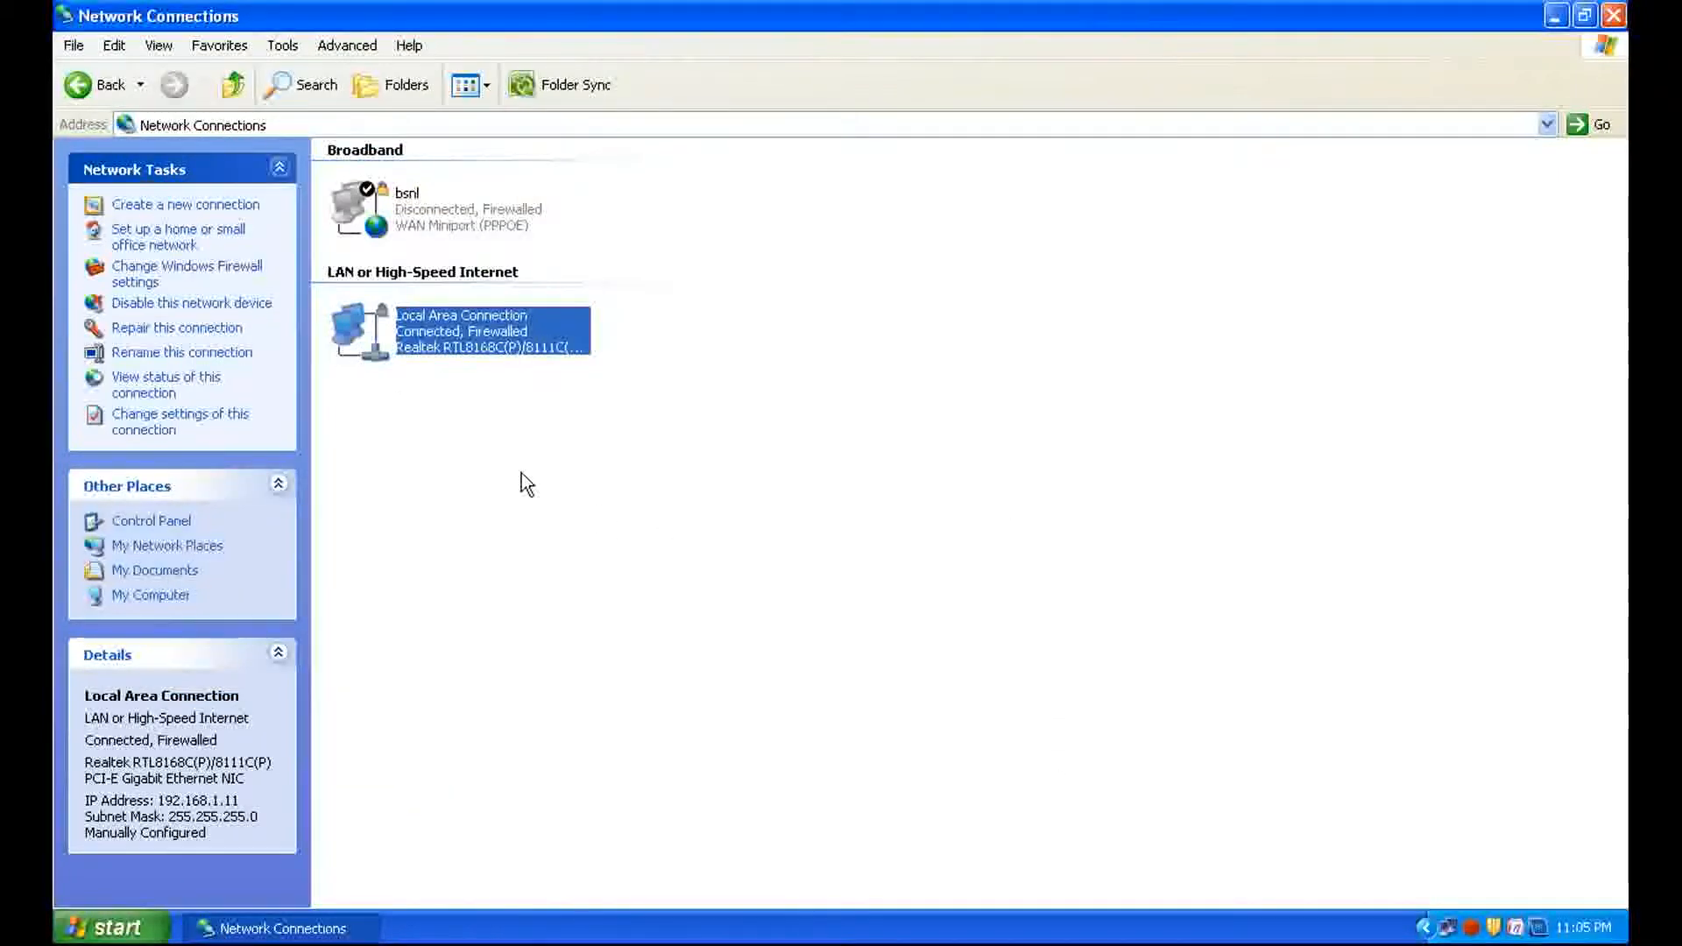
{"action": "left_click", "coordinate": [675, 435]}
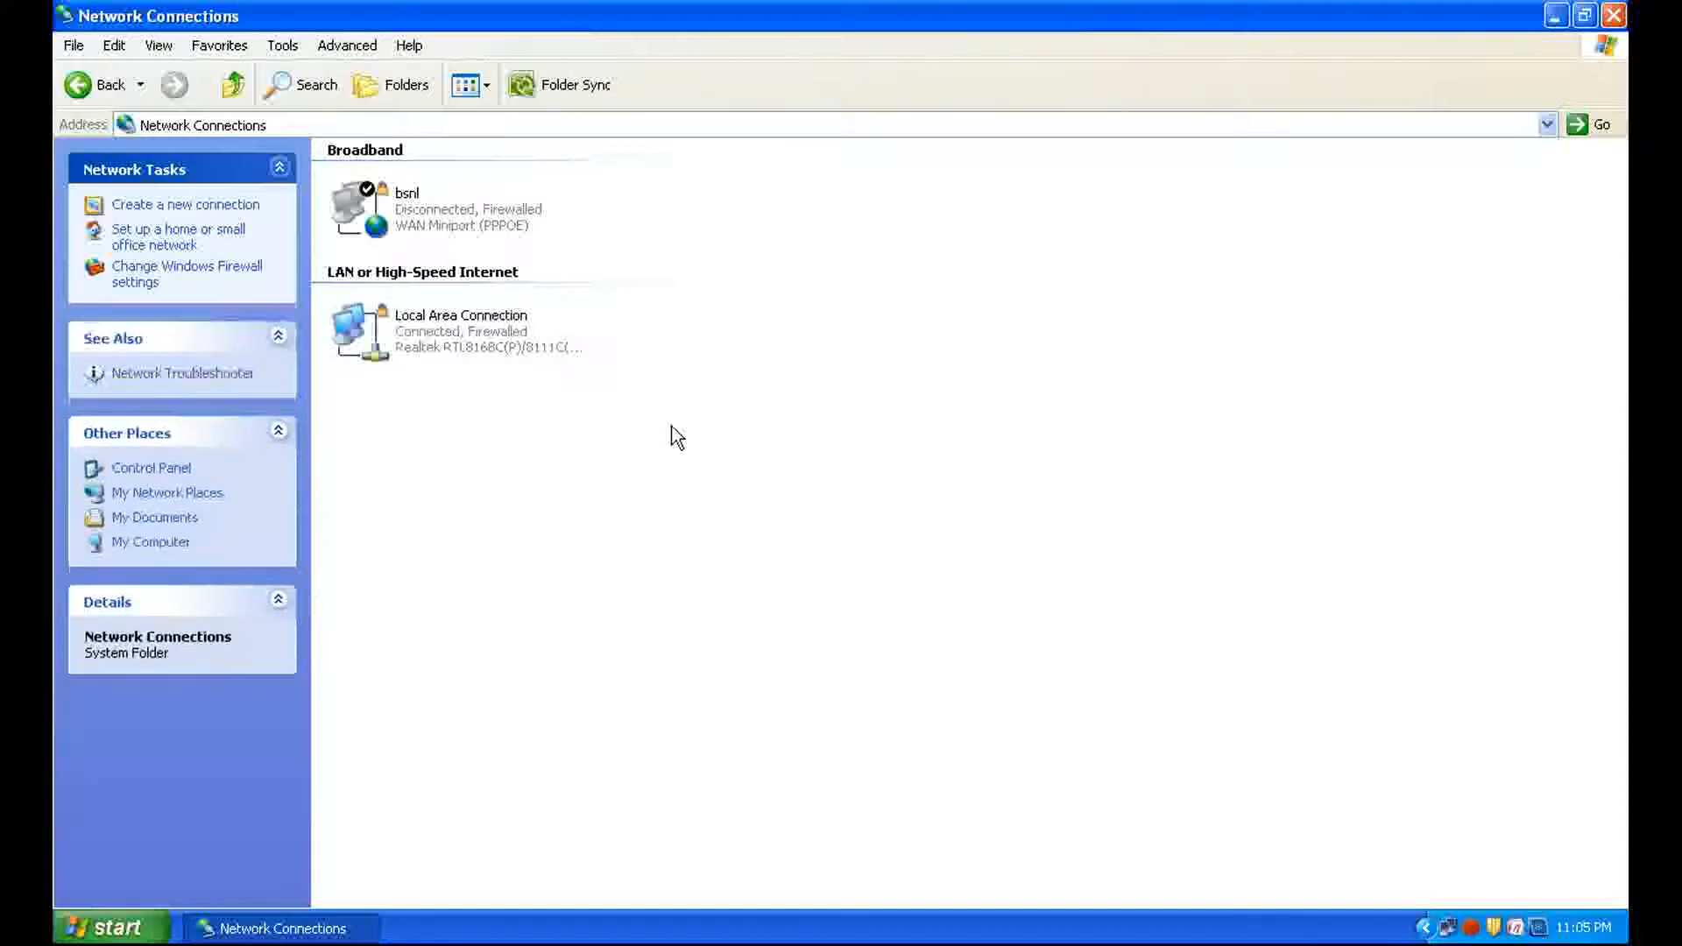